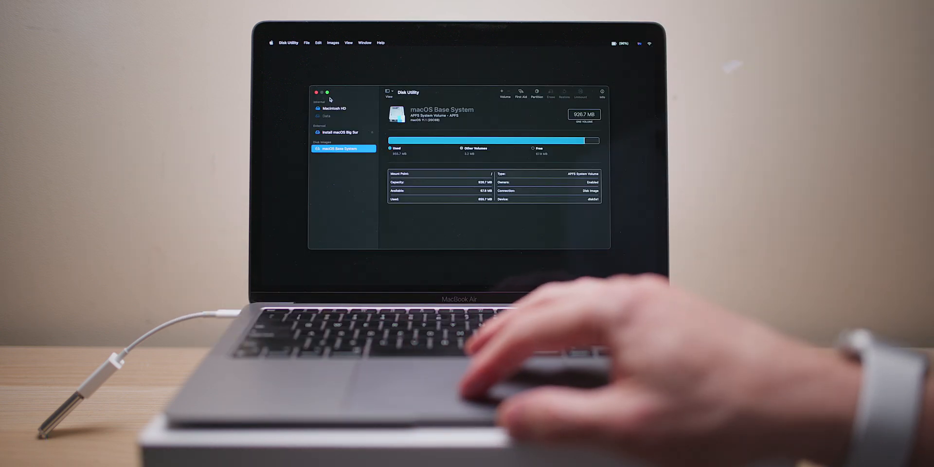
# Switch Disk Utility's sidebar to Show All Devices so physical disks and containers appear
pyautogui.click(327, 92)
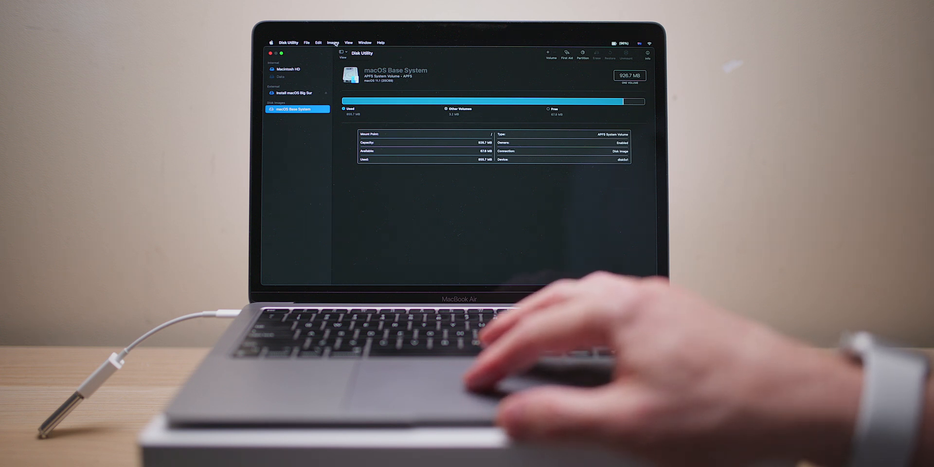
pyautogui.click(364, 41)
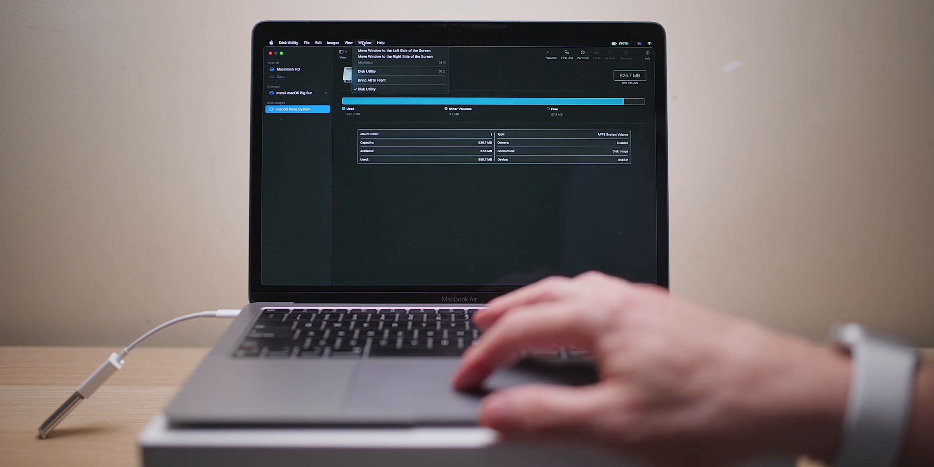
pyautogui.click(348, 41)
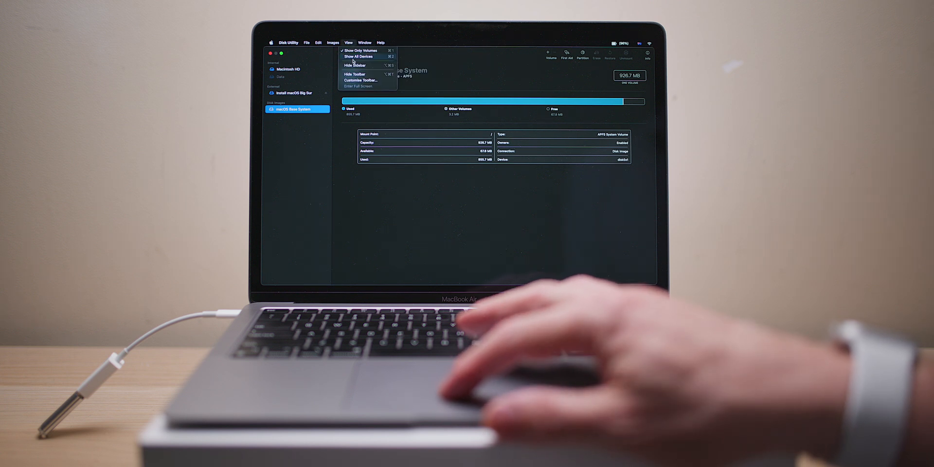
pyautogui.moveTo(356, 74)
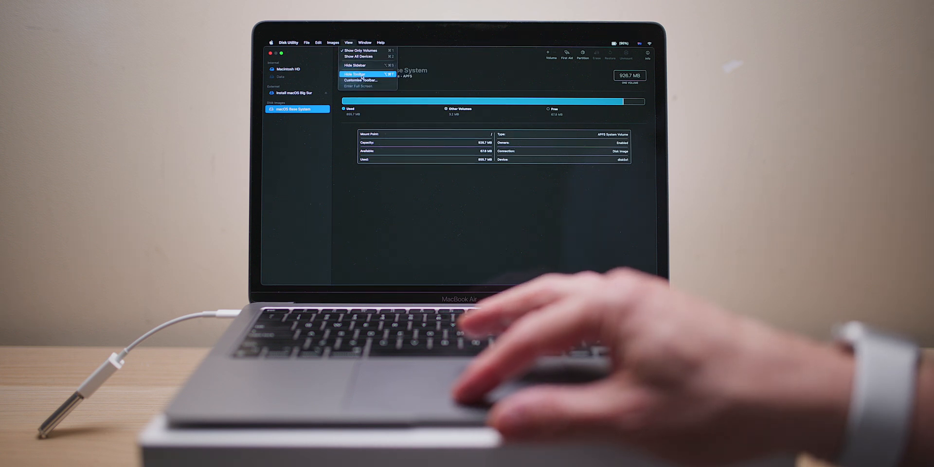
pyautogui.click(355, 74)
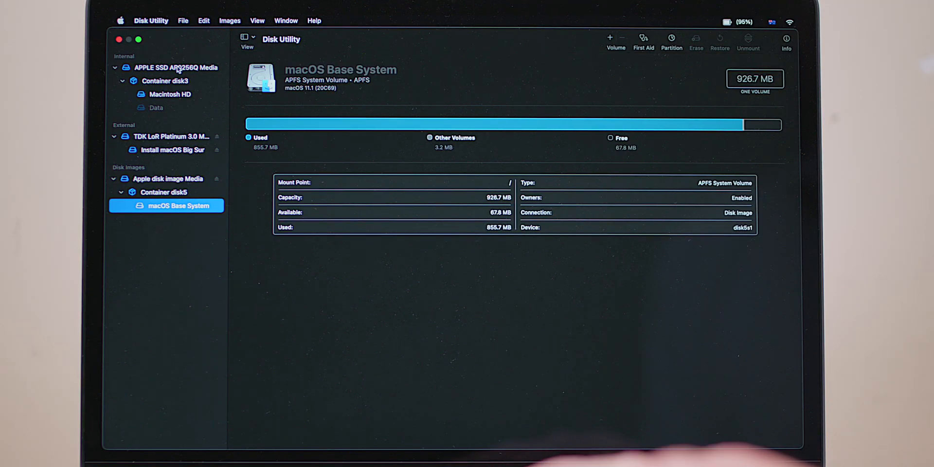
# Inspect the APPLE SSD AP0256Q Media disk and Macintosh HD volume, then bring up Erase for the SSD
pyautogui.click(176, 67)
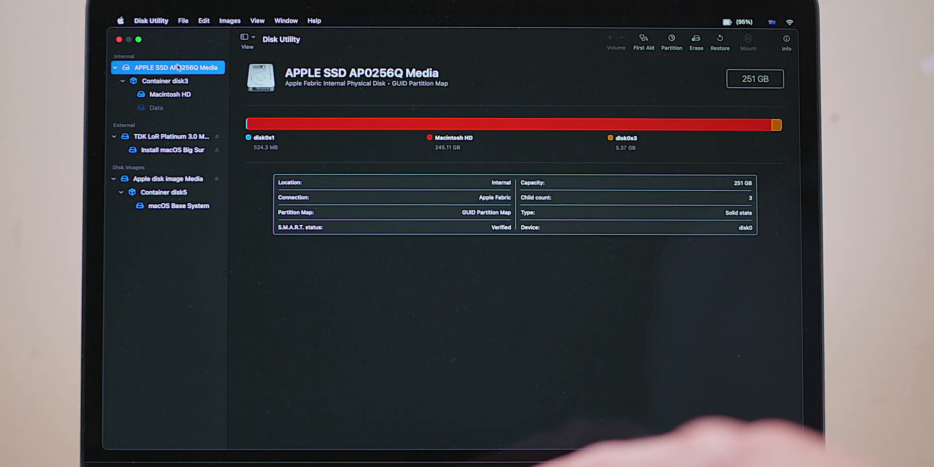
pyautogui.click(170, 94)
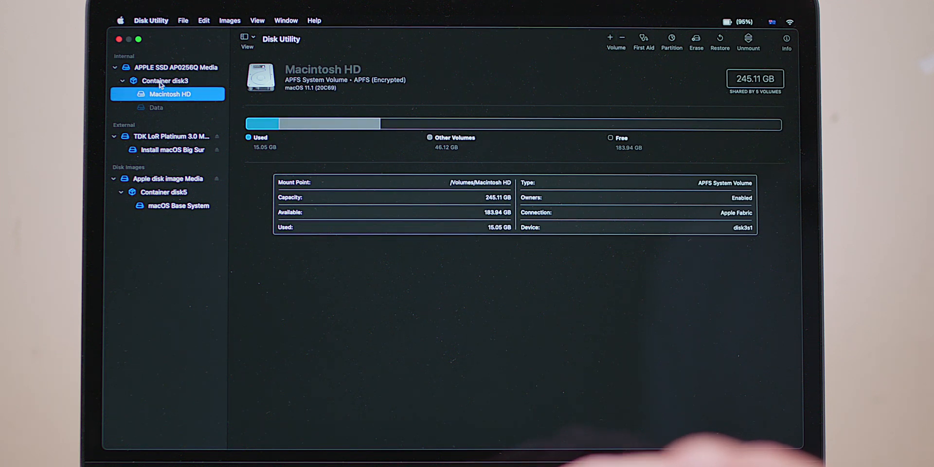
pyautogui.click(177, 67)
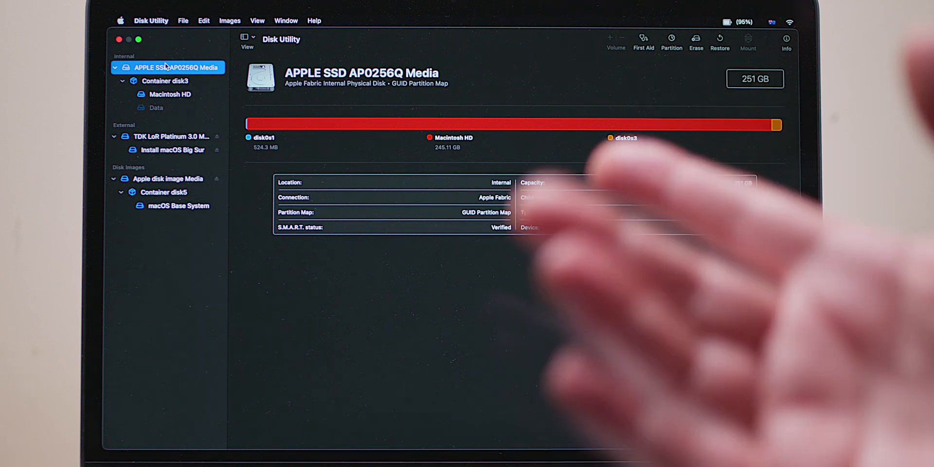
pyautogui.click(155, 107)
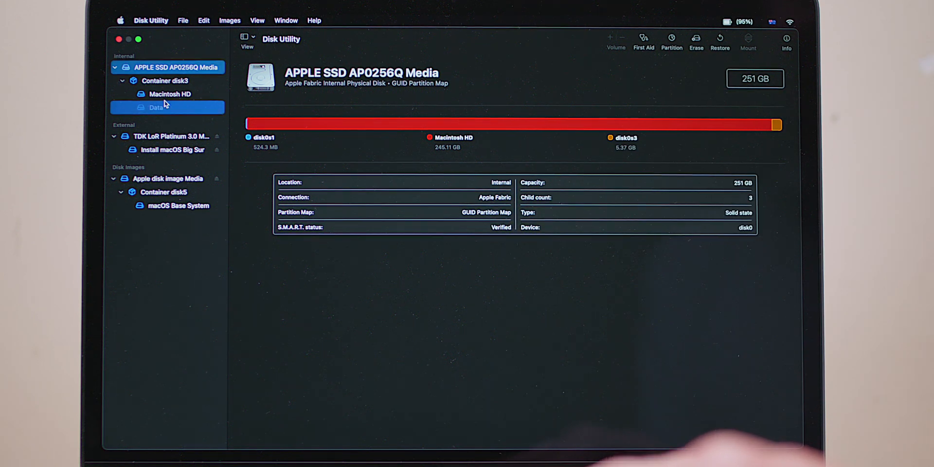
pyautogui.click(169, 93)
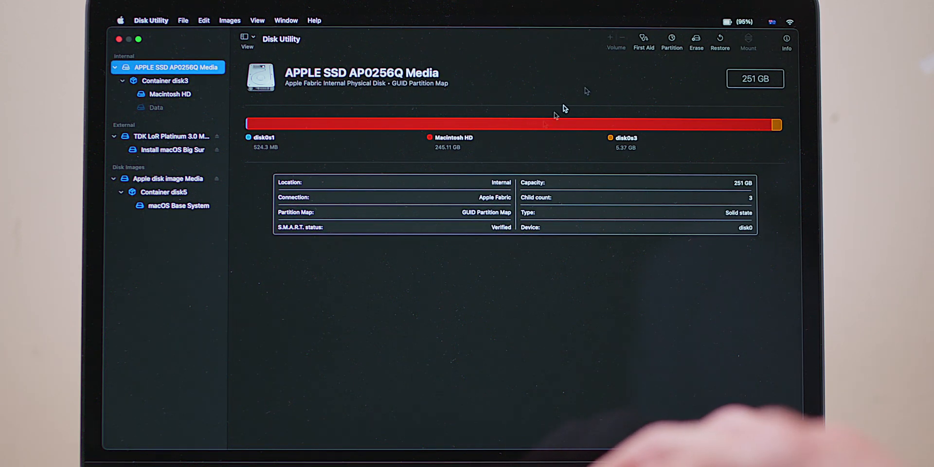
pyautogui.click(695, 39)
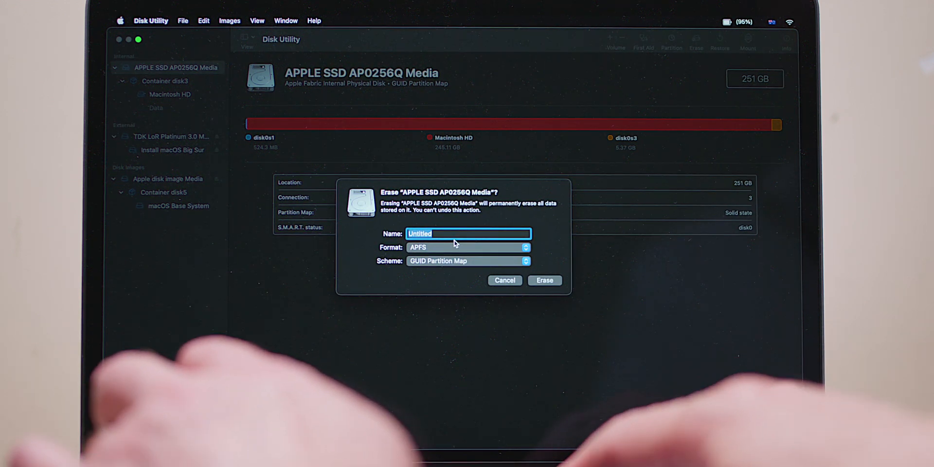
# Erase the internal SSD as APFS 'Macintosh HD' with GUID map; the erase fails and the notice is dismissed
pyautogui.write('Macintosh HD')
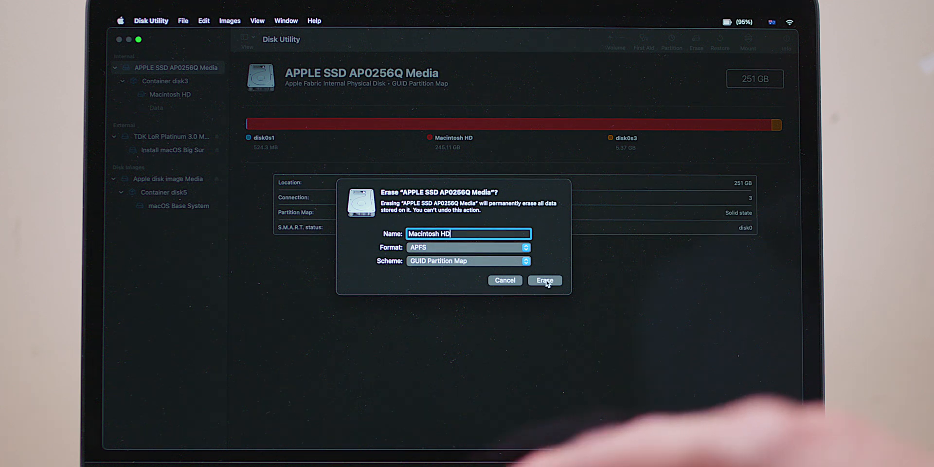
pyautogui.click(544, 281)
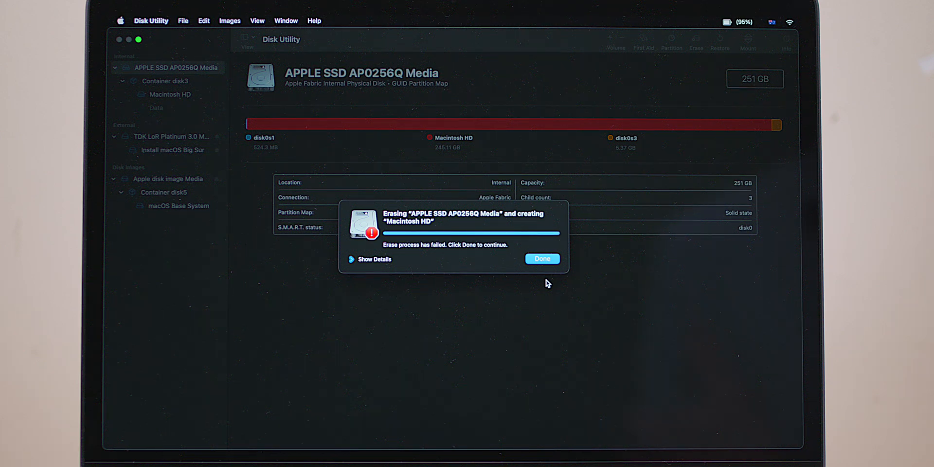
pyautogui.click(542, 258)
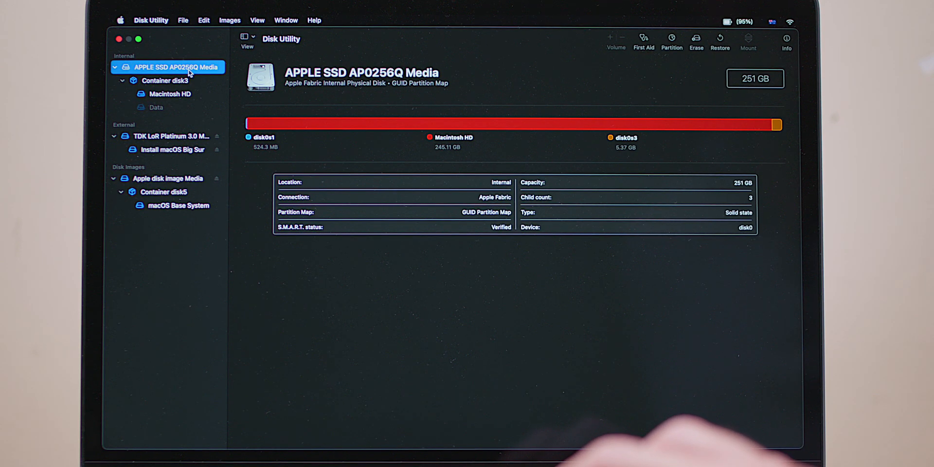
pyautogui.rightClick(167, 67)
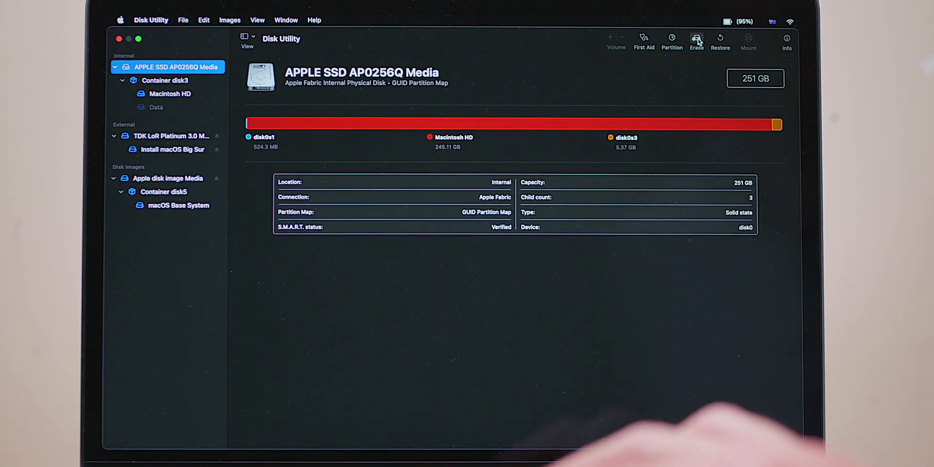
# Retry erasing the SSD as 'Macintosh HD', dismiss the second failure, and select the Macintosh HD volume
pyautogui.click(696, 39)
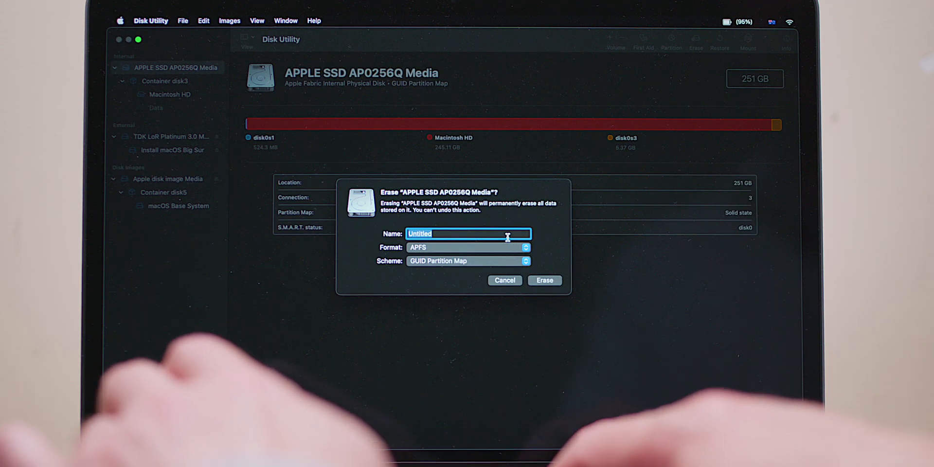
pyautogui.write('Macintosh HD')
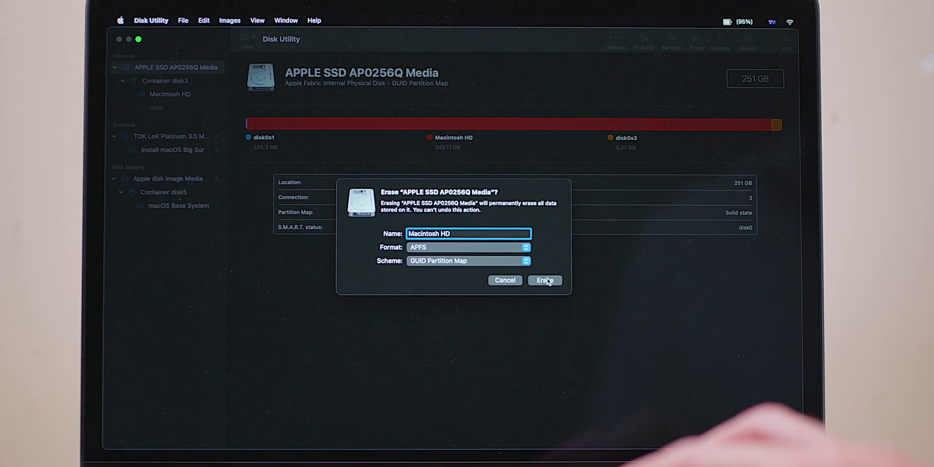
pyautogui.moveTo(484, 257)
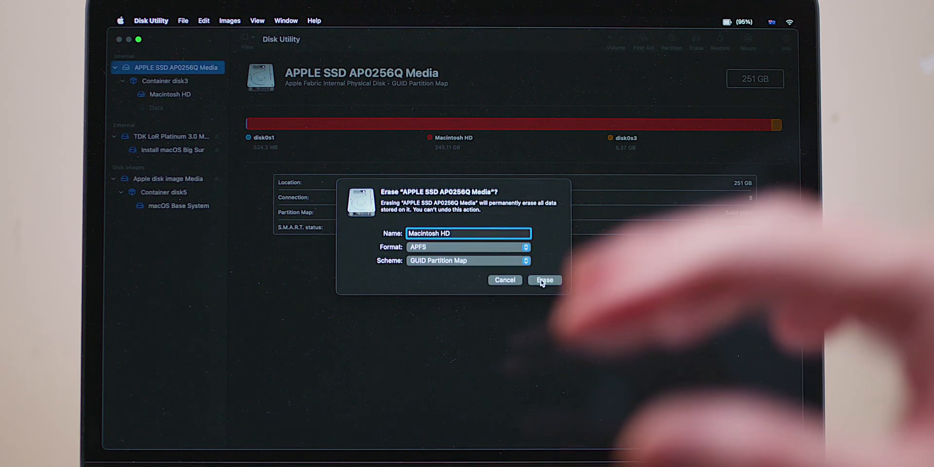
pyautogui.click(544, 281)
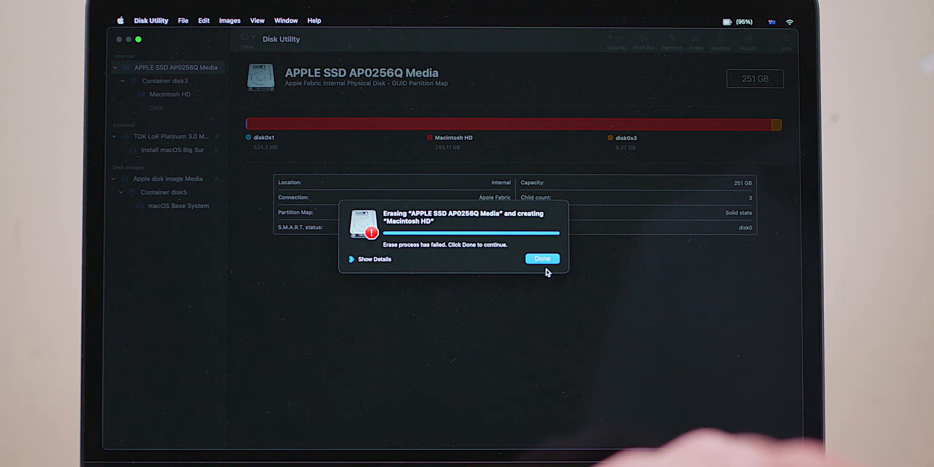
pyautogui.click(542, 258)
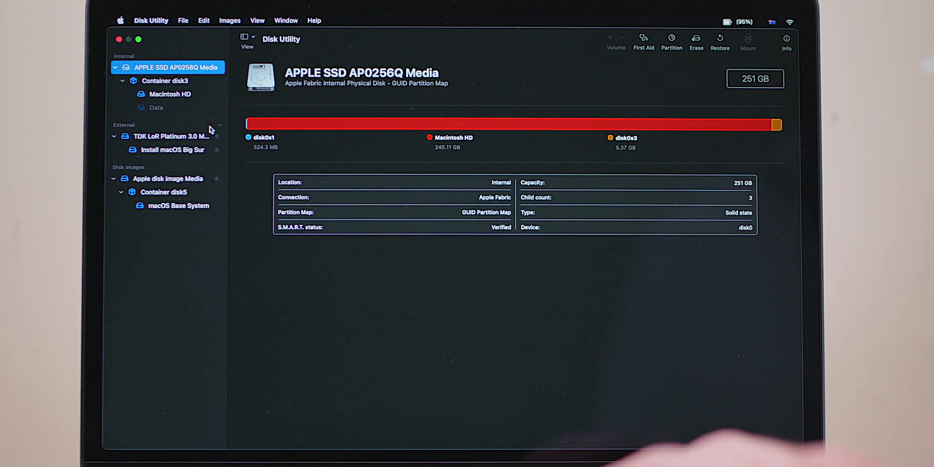
pyautogui.click(169, 93)
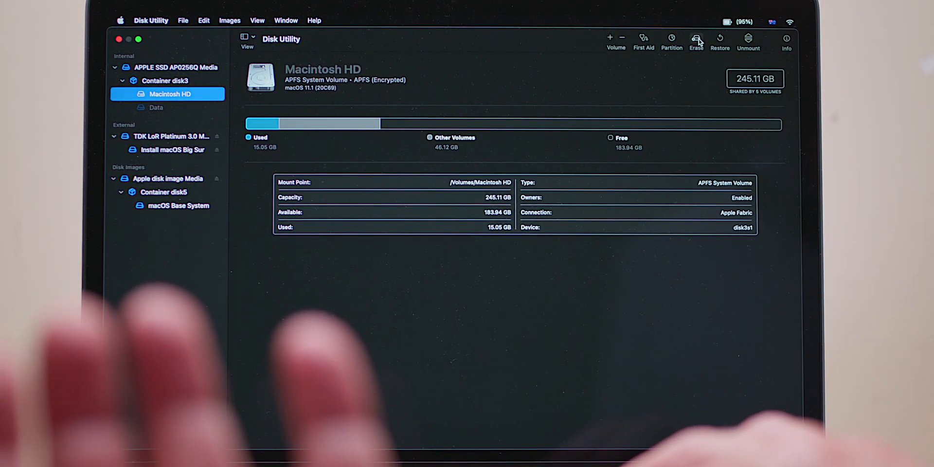
# Erase the Macintosh HD volume successfully, leaving an empty APFS volume with 198.99 GB free
pyautogui.click(695, 41)
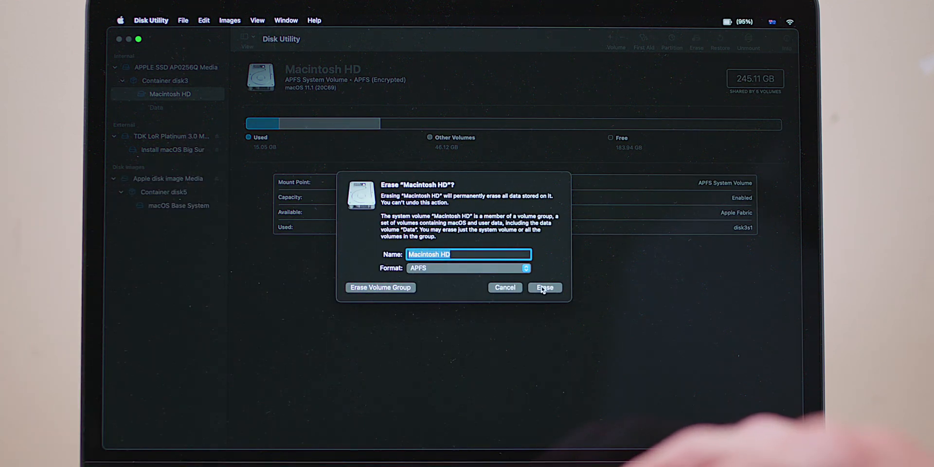
pyautogui.click(544, 287)
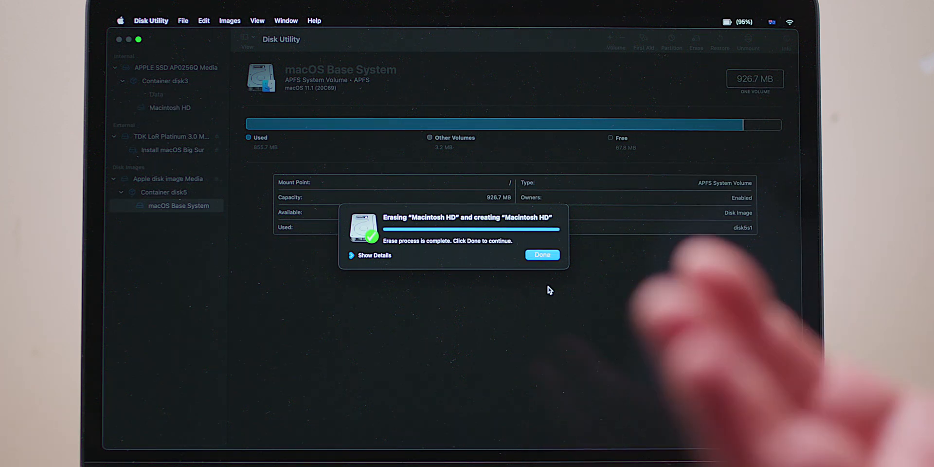
pyautogui.moveTo(537, 279)
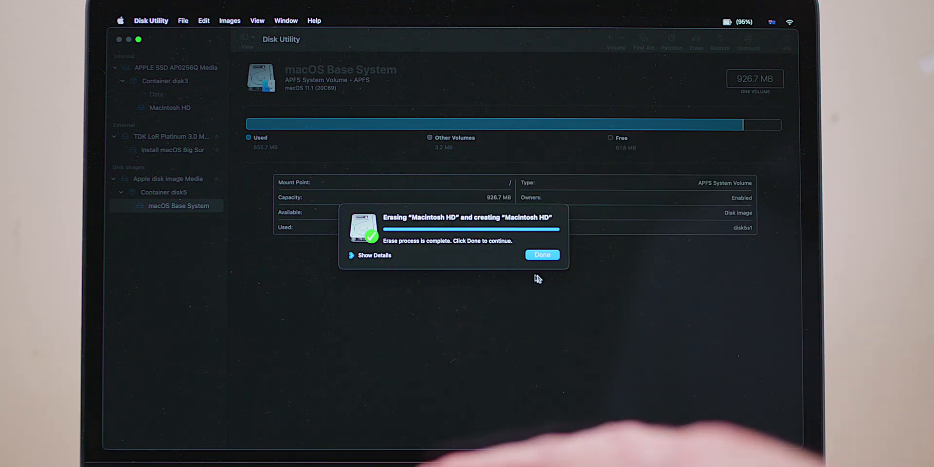
pyautogui.click(542, 254)
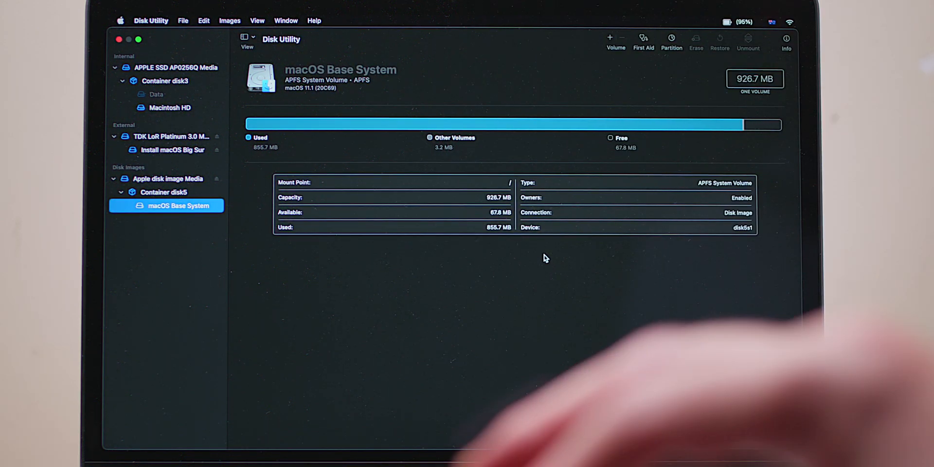
pyautogui.click(169, 107)
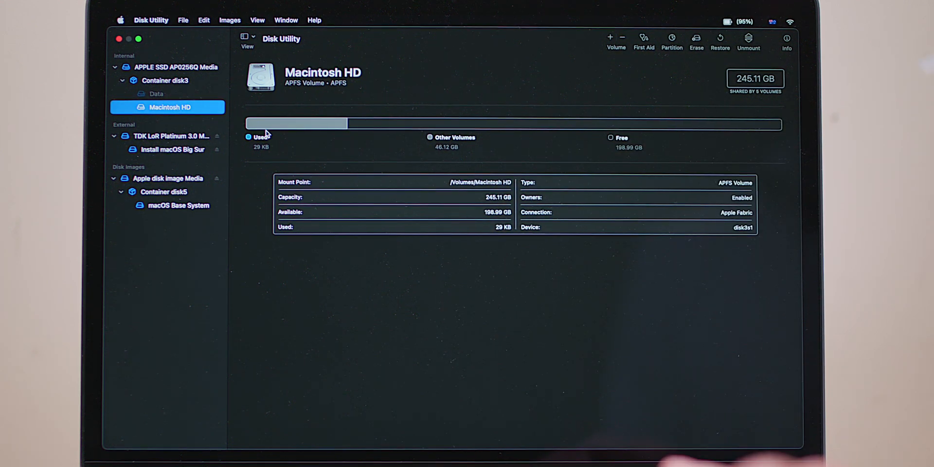
# Quit Disk Utility and start Reinstall macOS Big Sur from Recovery, reaching its welcome screen
pyautogui.click(151, 21)
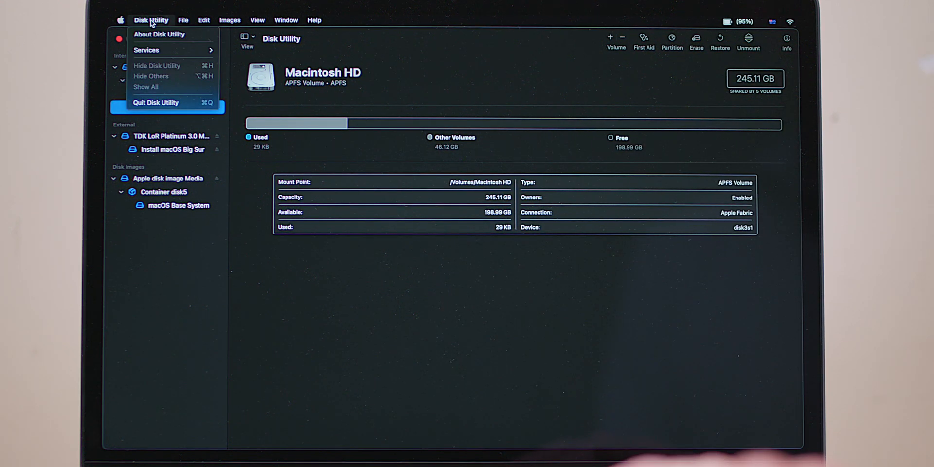
pyautogui.click(156, 102)
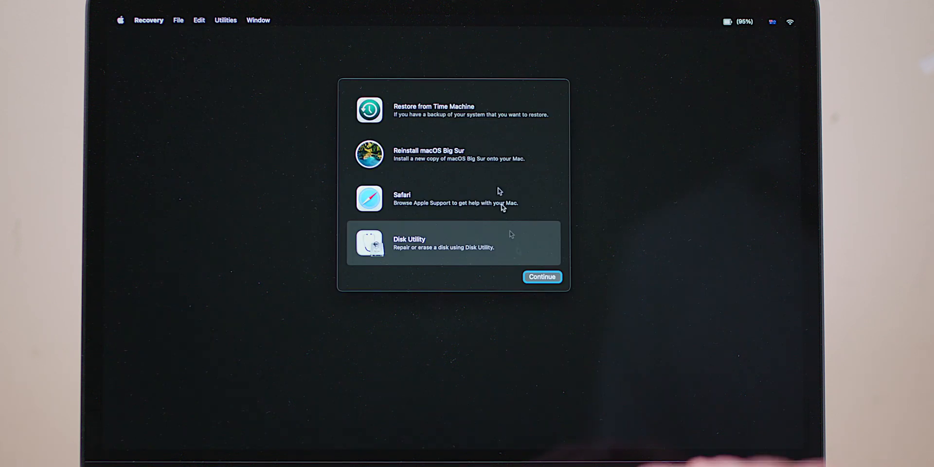
pyautogui.click(453, 155)
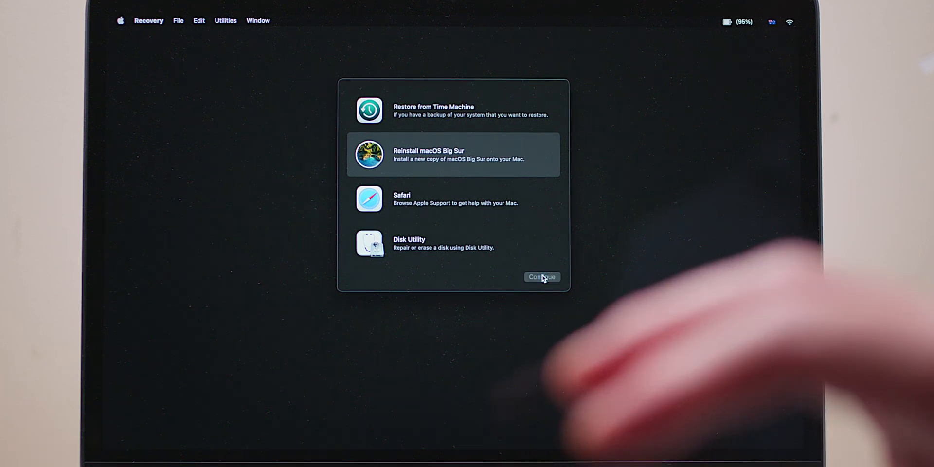
pyautogui.click(541, 277)
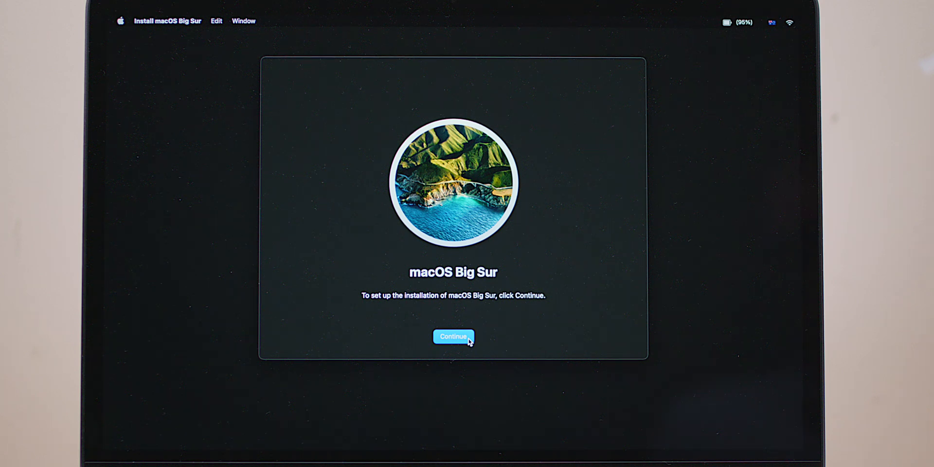
pyautogui.moveTo(430, 321)
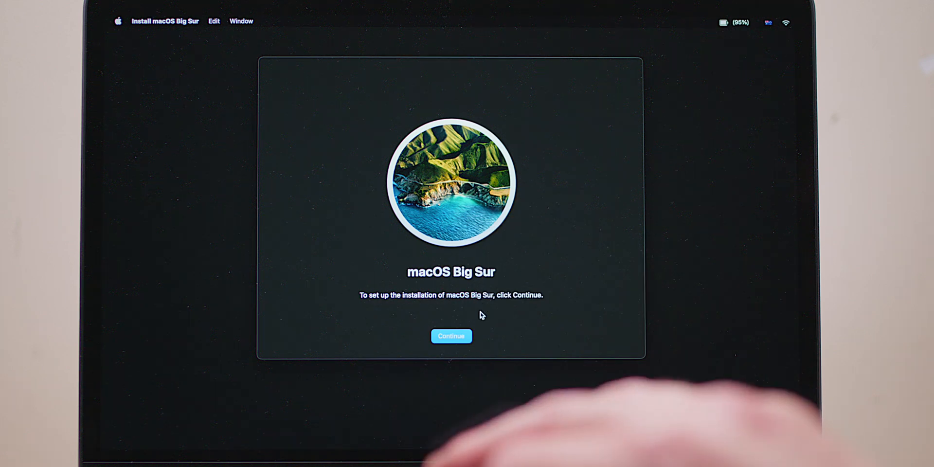
# Restart the Mac from the Apple menu to reach the startup options screen
pyautogui.click(118, 21)
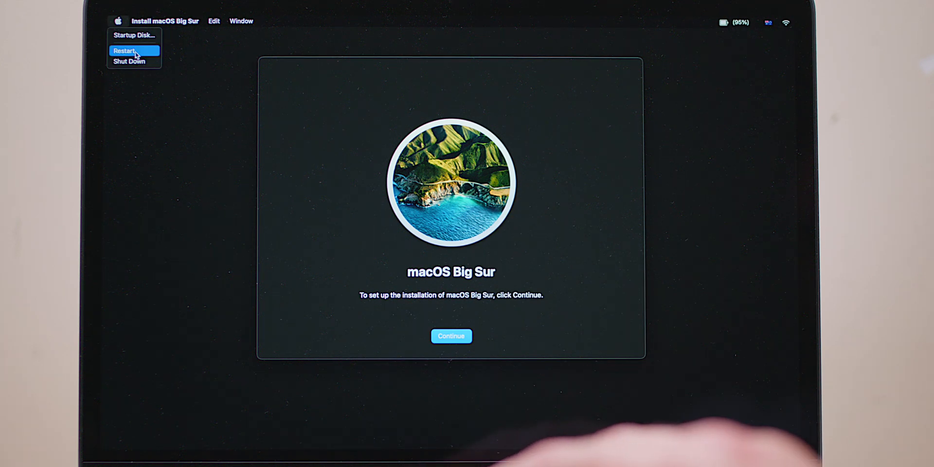
pyautogui.moveTo(130, 61)
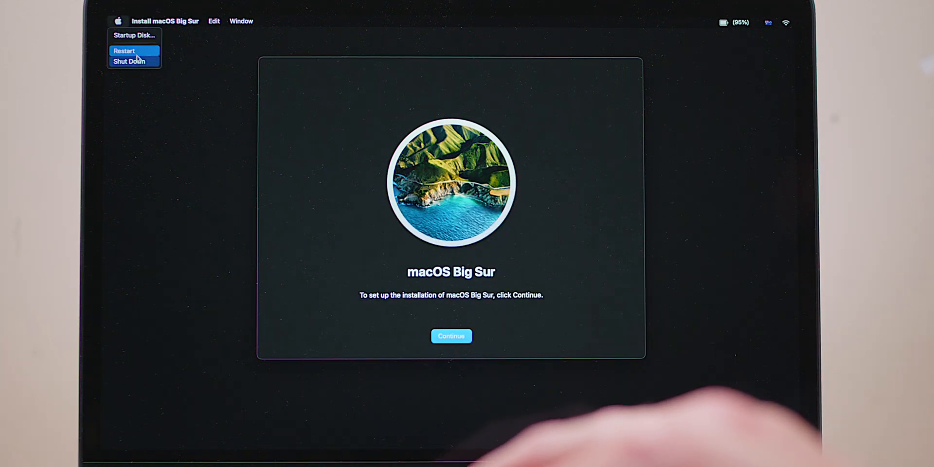
pyautogui.moveTo(130, 62)
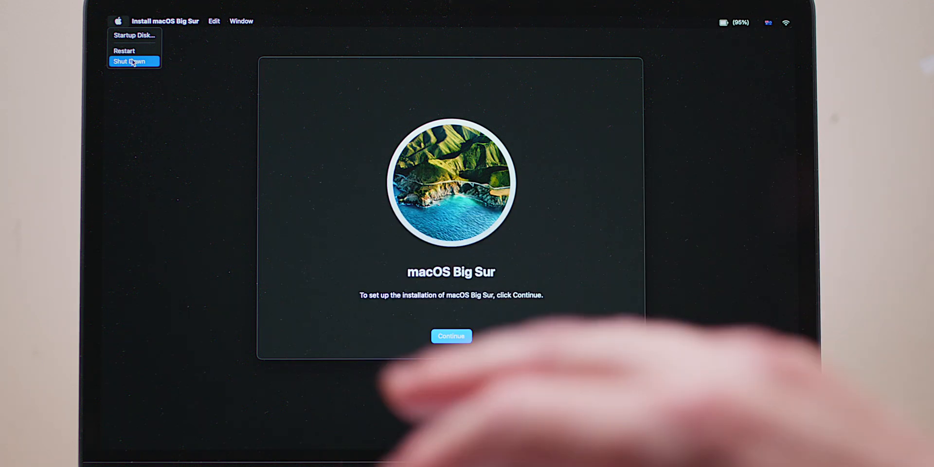
pyautogui.moveTo(123, 50)
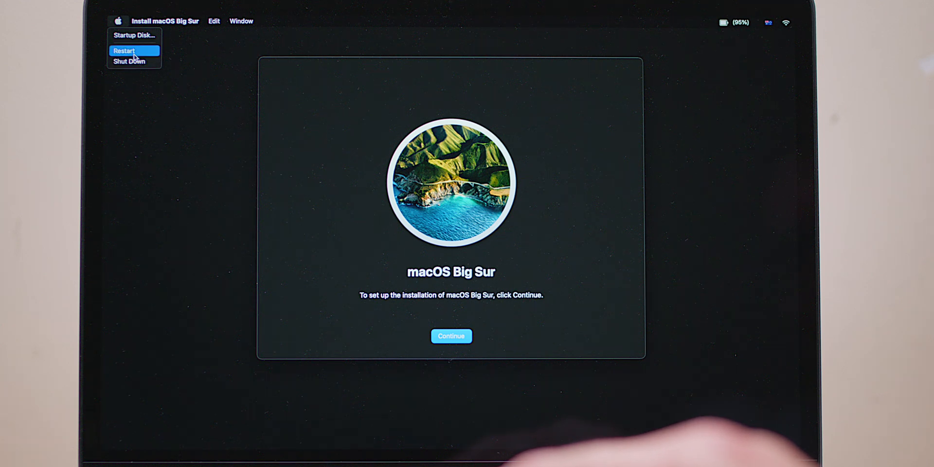
pyautogui.click(124, 51)
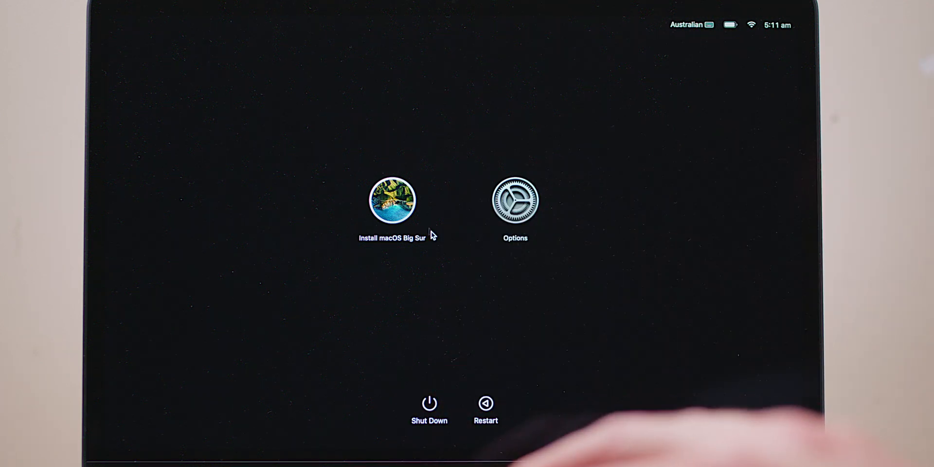
pyautogui.moveTo(355, 235)
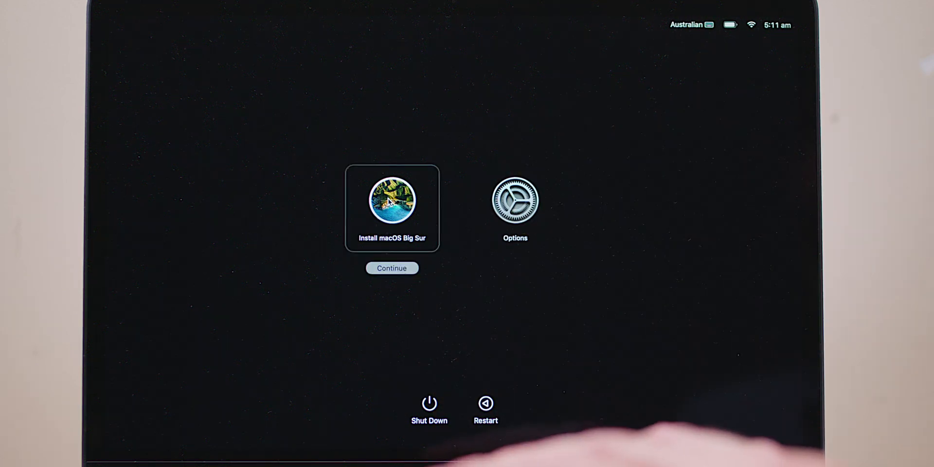
# Boot Install macOS Big Sur, agree to the licence, target Macintosh HD, then quit on the authorisation error
pyautogui.click(391, 268)
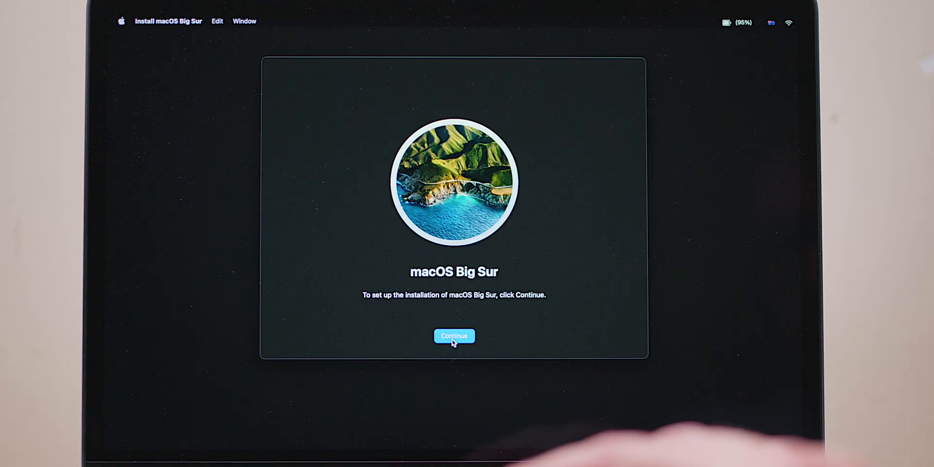
pyautogui.click(454, 336)
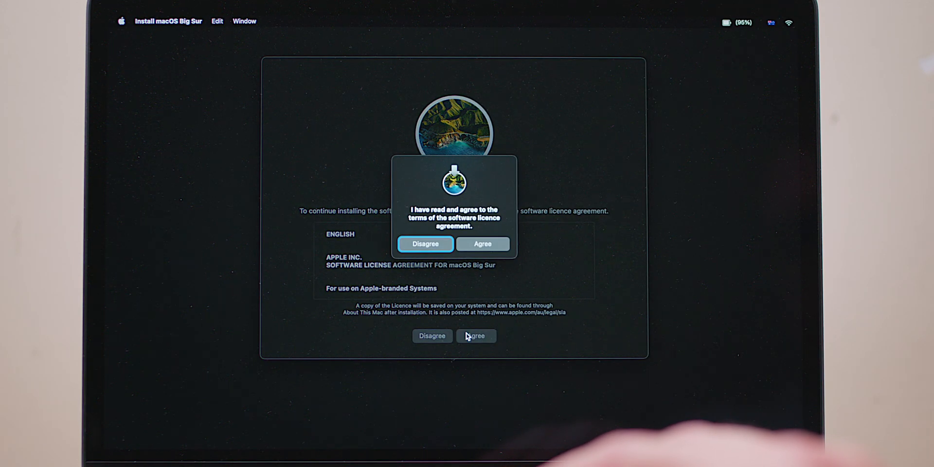
pyautogui.click(484, 244)
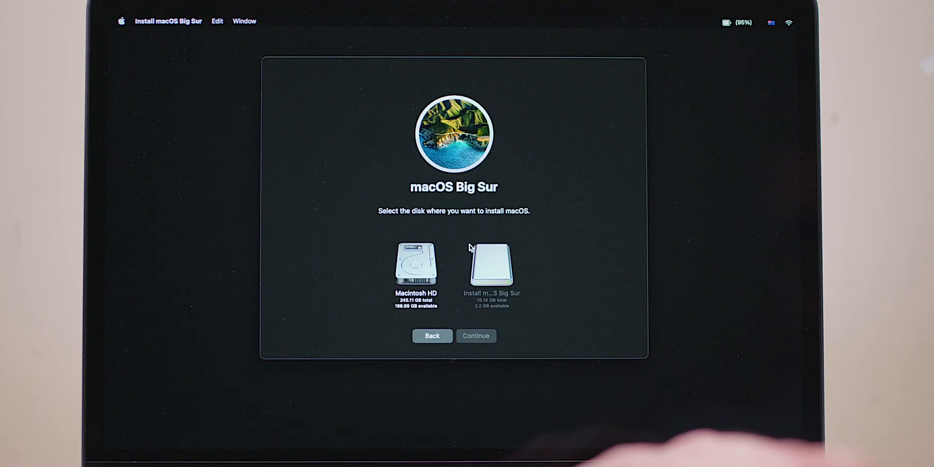
pyautogui.click(415, 269)
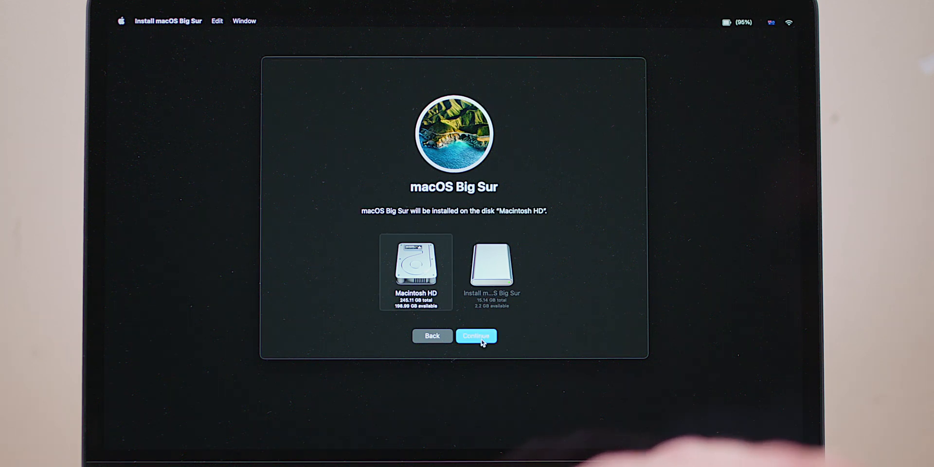
pyautogui.click(475, 336)
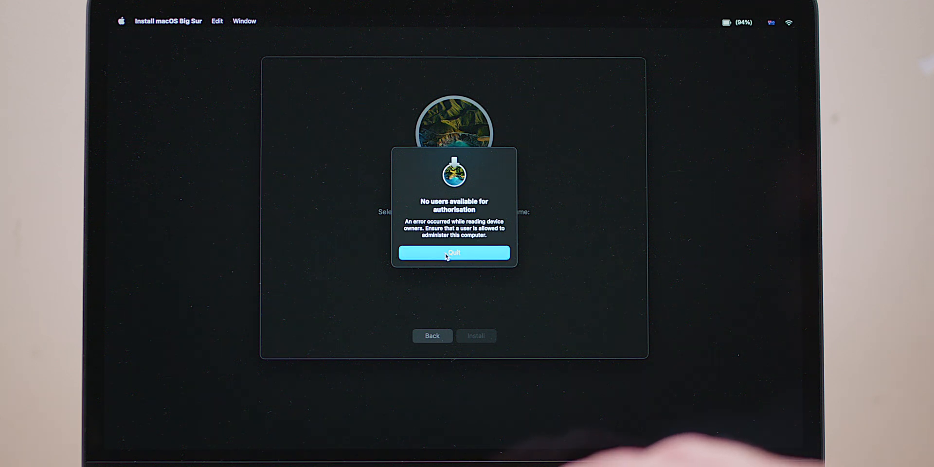
pyautogui.click(453, 253)
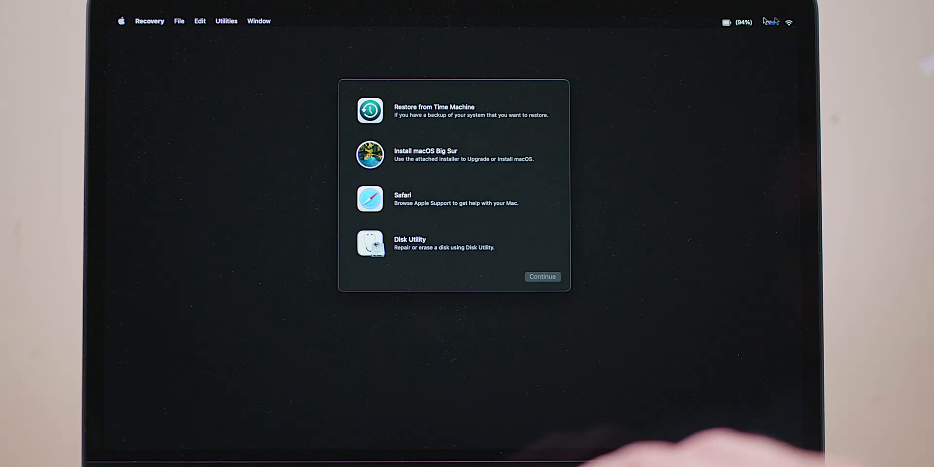
# Relaunch the Big Sur installer from Recovery for a second attempt, reaching its welcome screen
pyautogui.click(789, 21)
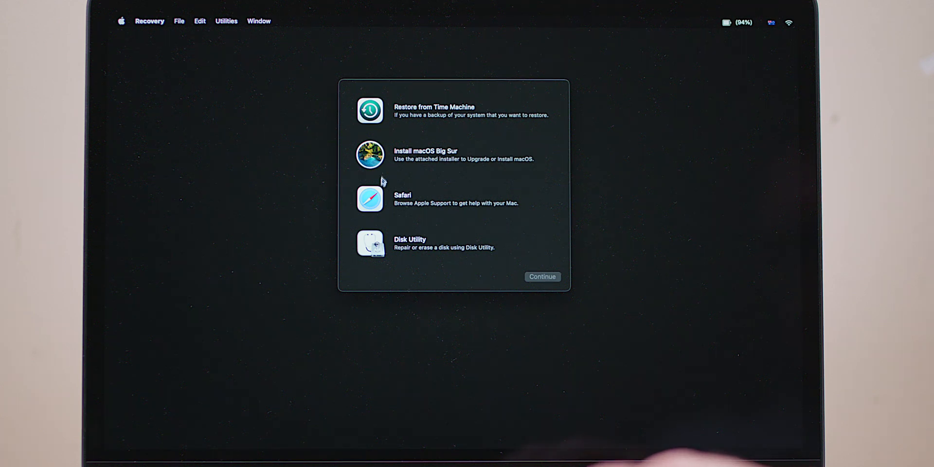
pyautogui.click(455, 155)
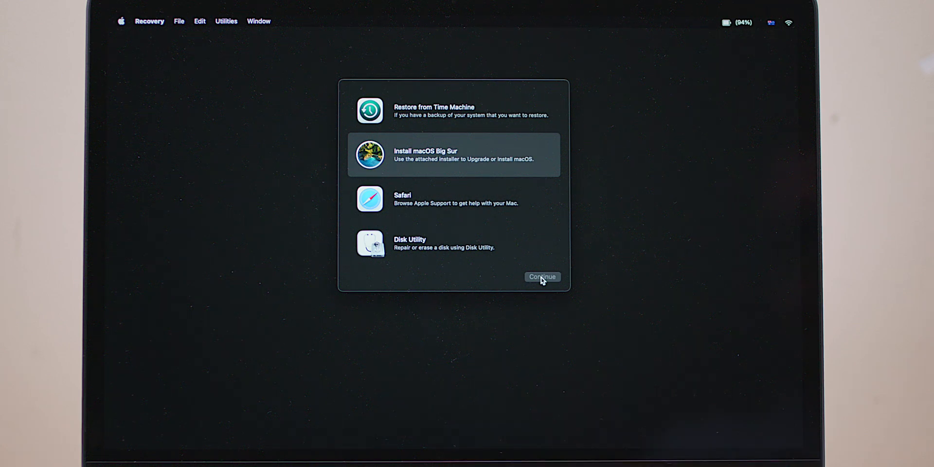
pyautogui.click(542, 278)
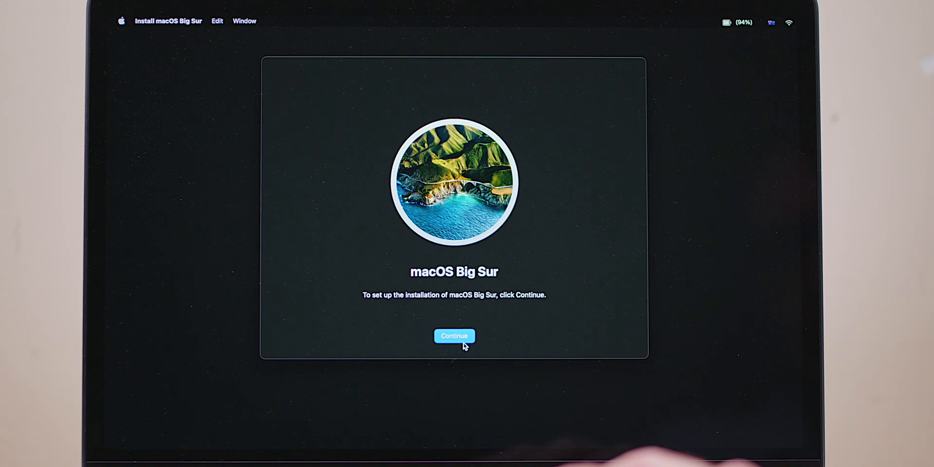
# Agree to the licence, target Macintosh HD again, and quit after the same authorisation error
pyautogui.click(455, 336)
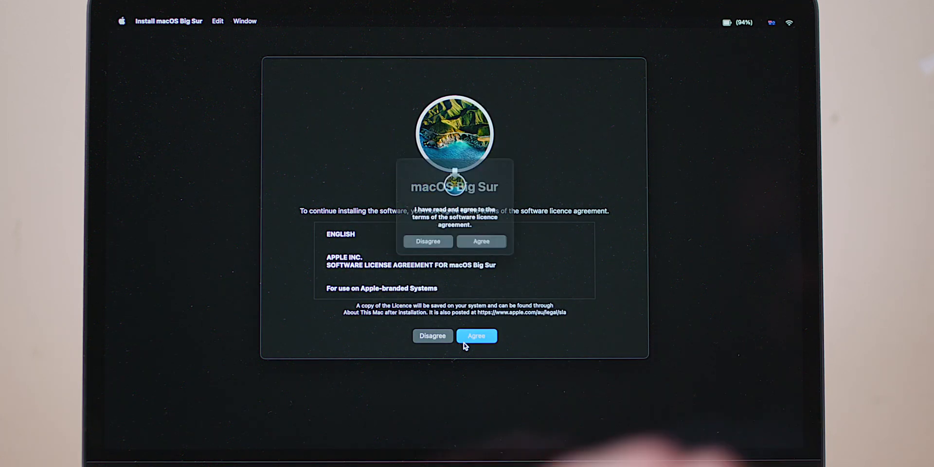
pyautogui.click(476, 336)
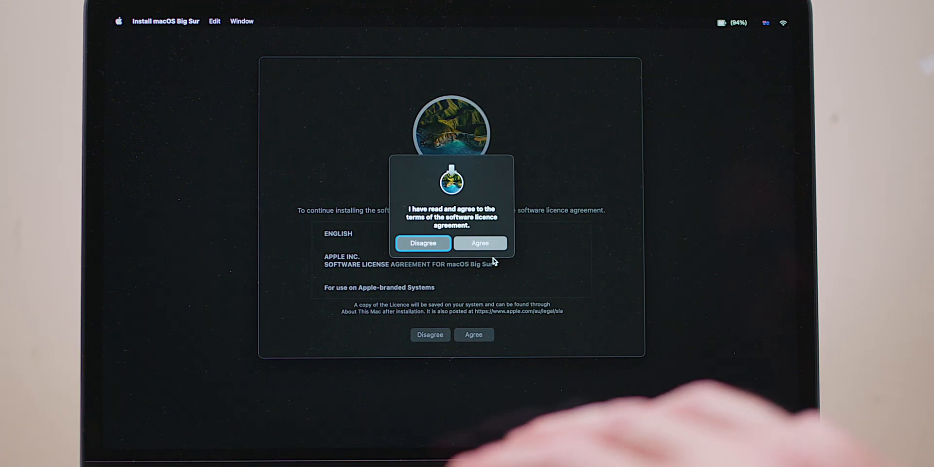
pyautogui.click(480, 243)
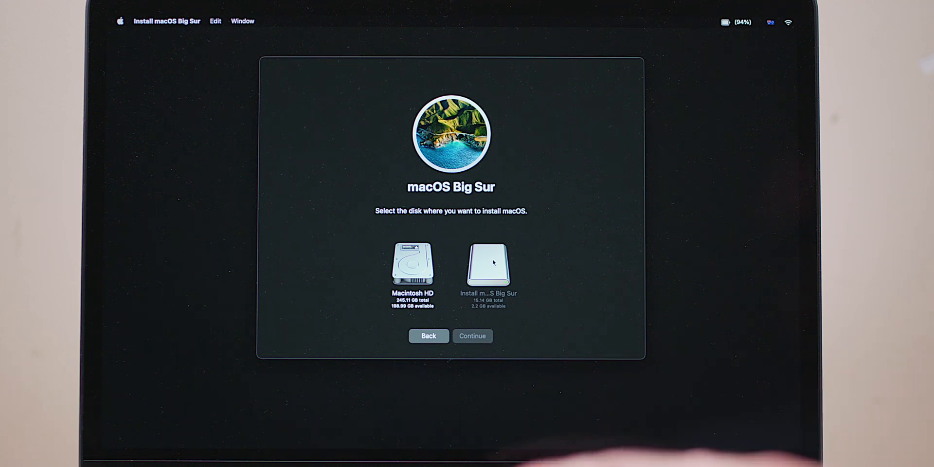
pyautogui.click(413, 271)
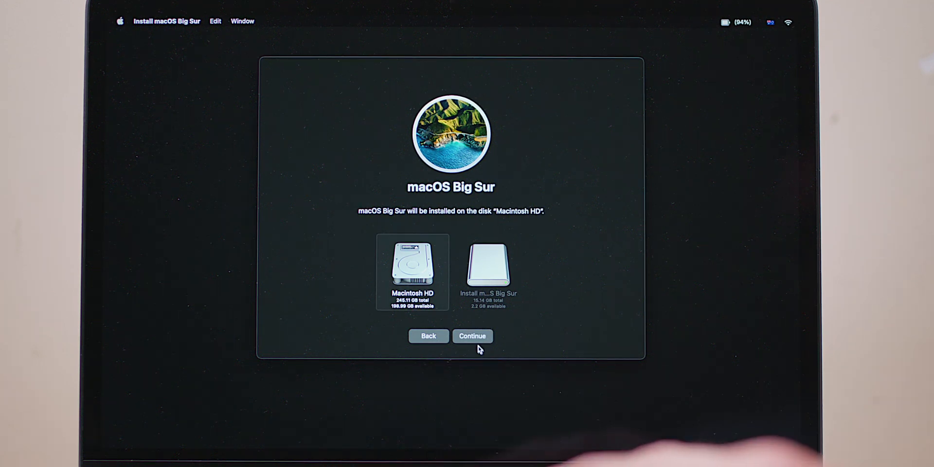
pyautogui.click(472, 335)
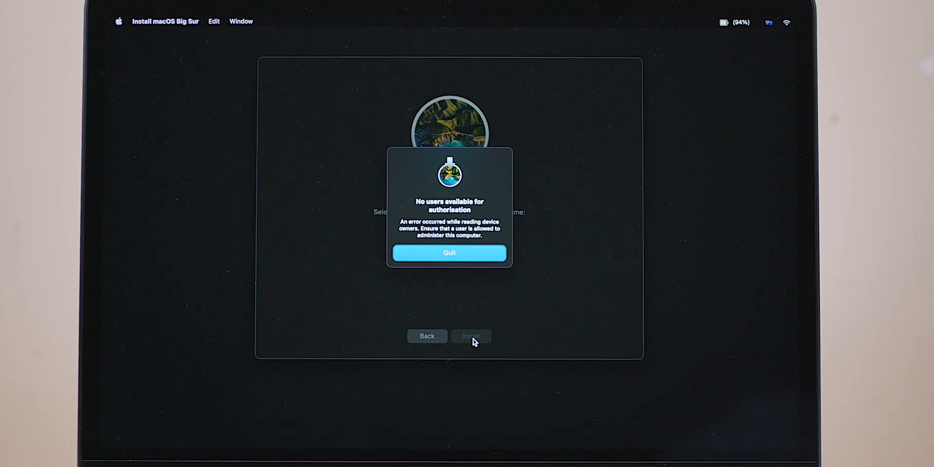
pyautogui.moveTo(456, 243)
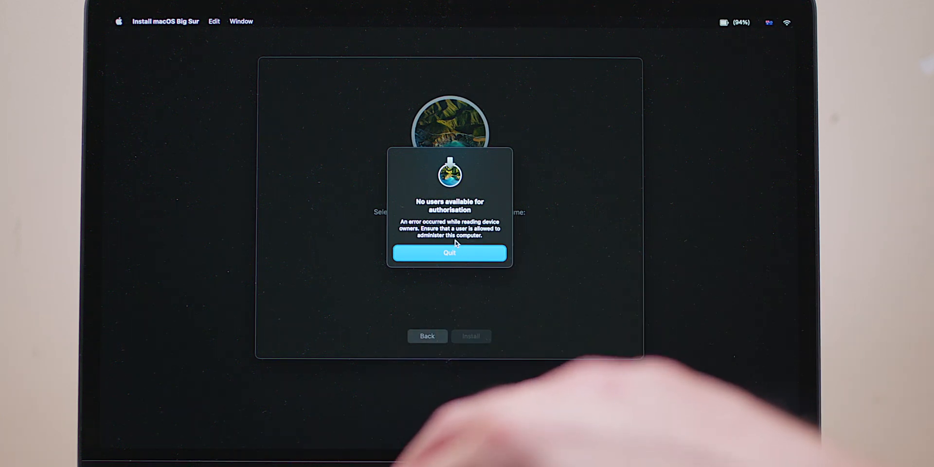
pyautogui.click(450, 253)
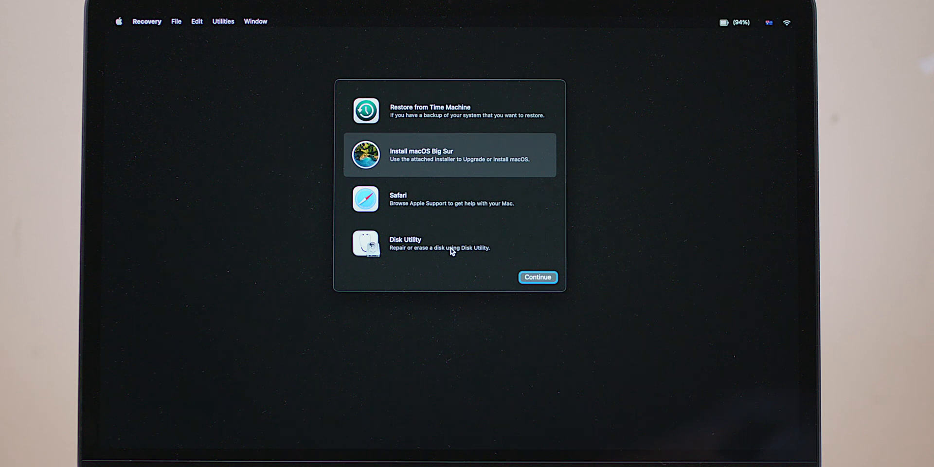